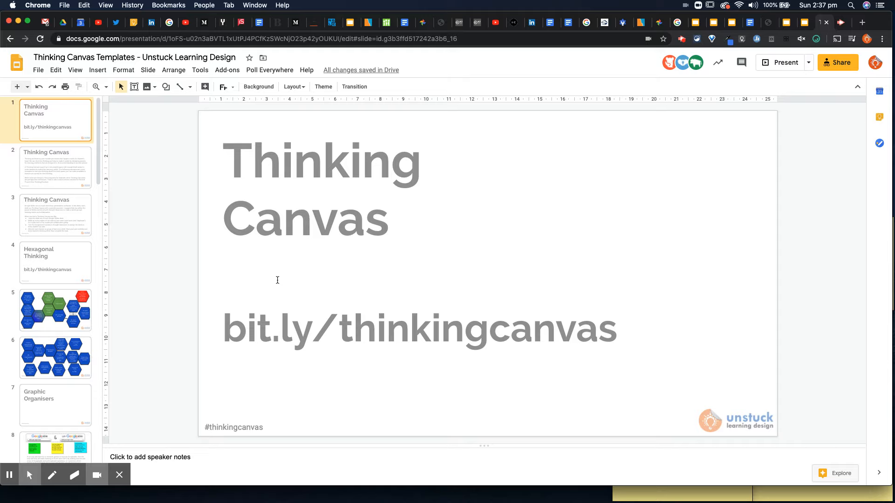
pyautogui.moveTo(303, 361)
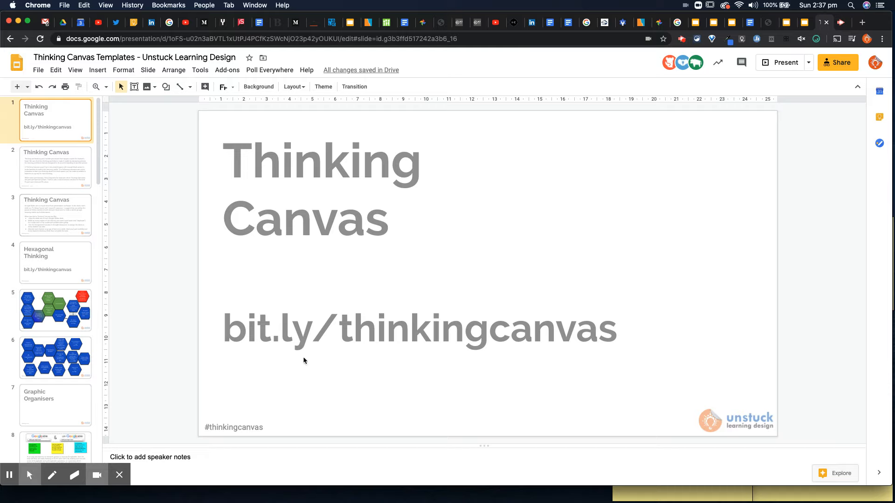
# Step: Review the File menu's copy/download options, then browse to slide 3 on using a Thinking Canvas
pyautogui.click(321, 188)
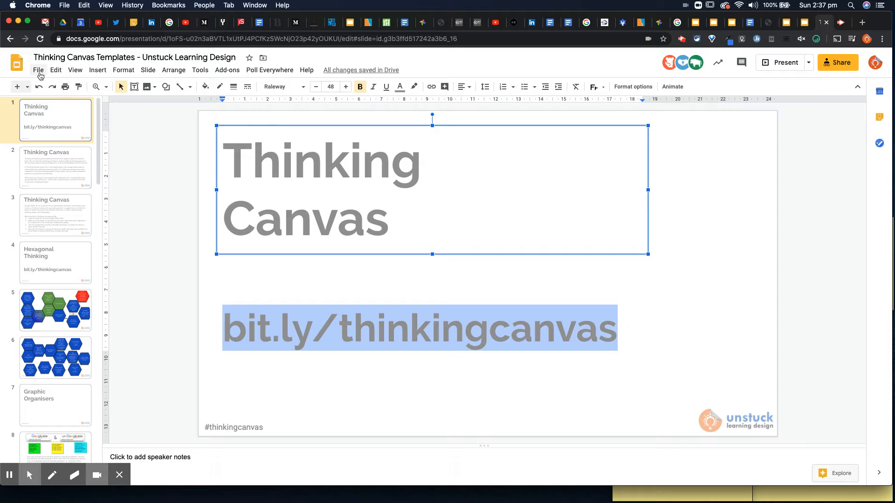
pyautogui.click(37, 70)
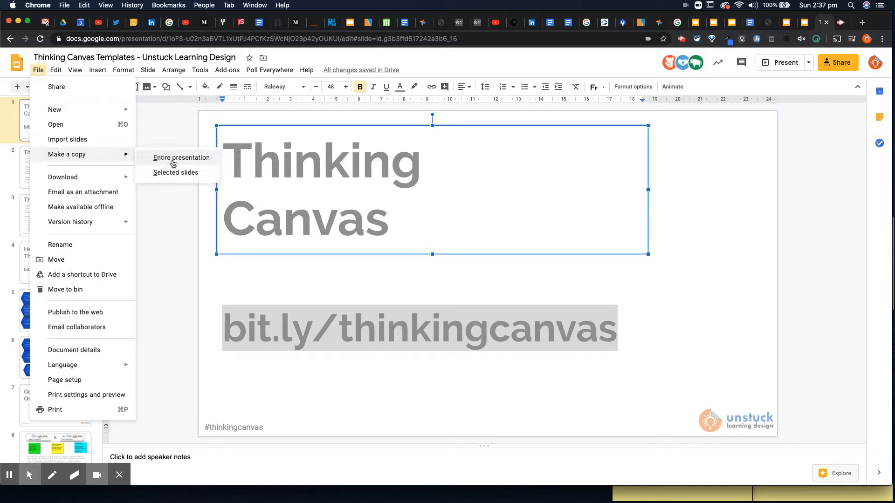
pyautogui.moveTo(160, 137)
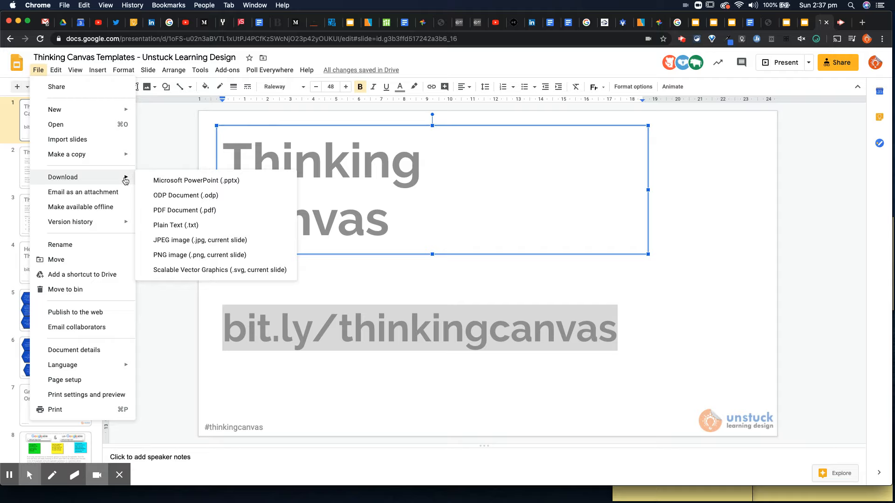
pyautogui.moveTo(205, 292)
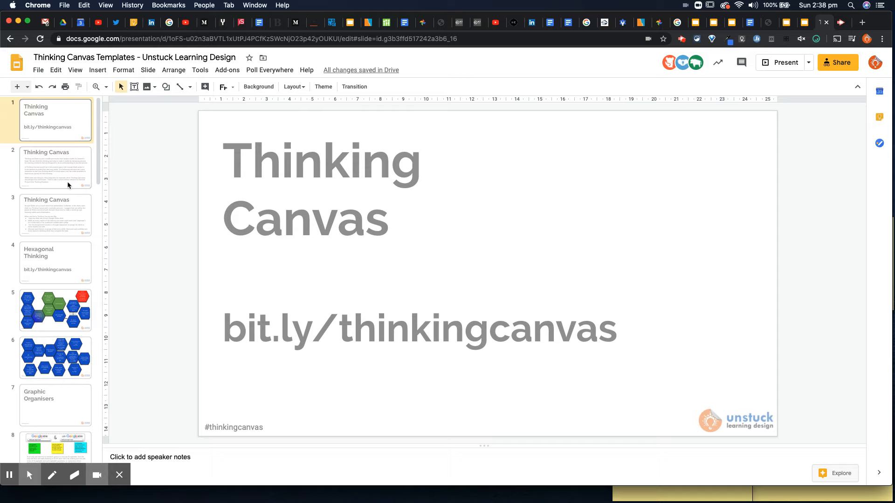
pyautogui.moveTo(65, 183)
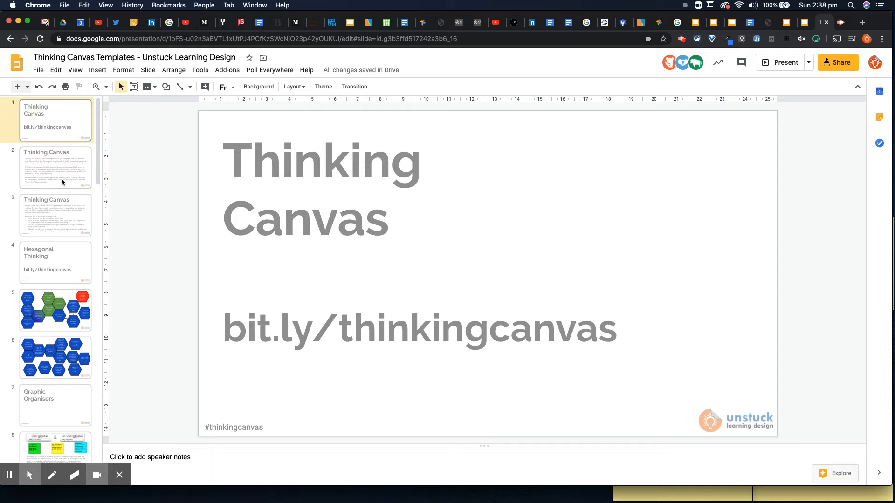
pyautogui.click(55, 167)
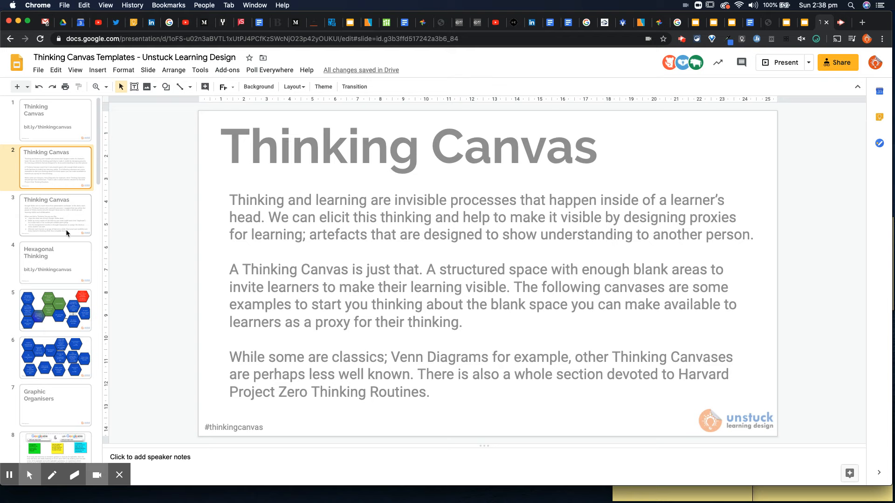
pyautogui.click(55, 216)
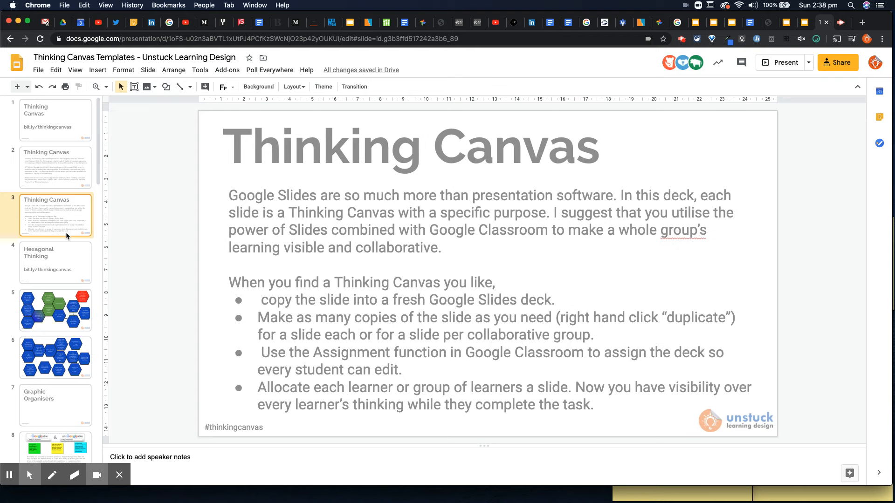
pyautogui.scroll(-3)
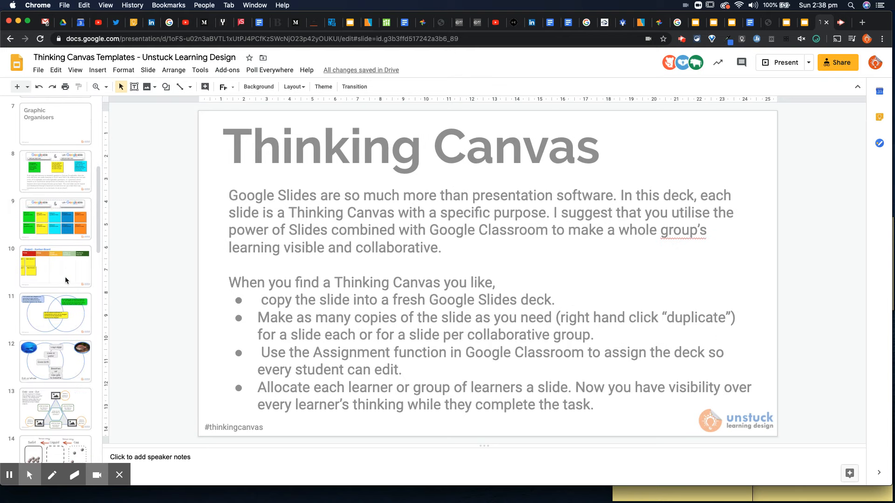
# Step: Show the Project - Kanban Board slide and select its Task Chunk 2, 1 and 3 sticky notes
pyautogui.click(55, 266)
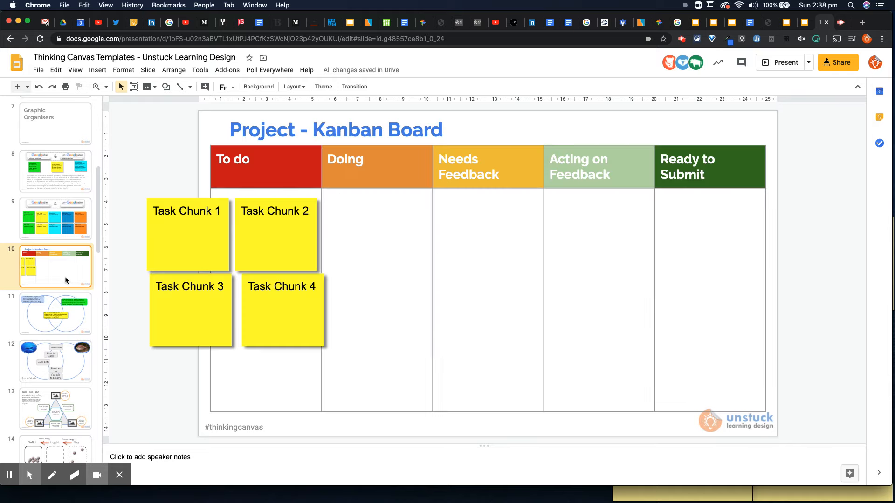
pyautogui.moveTo(482, 273)
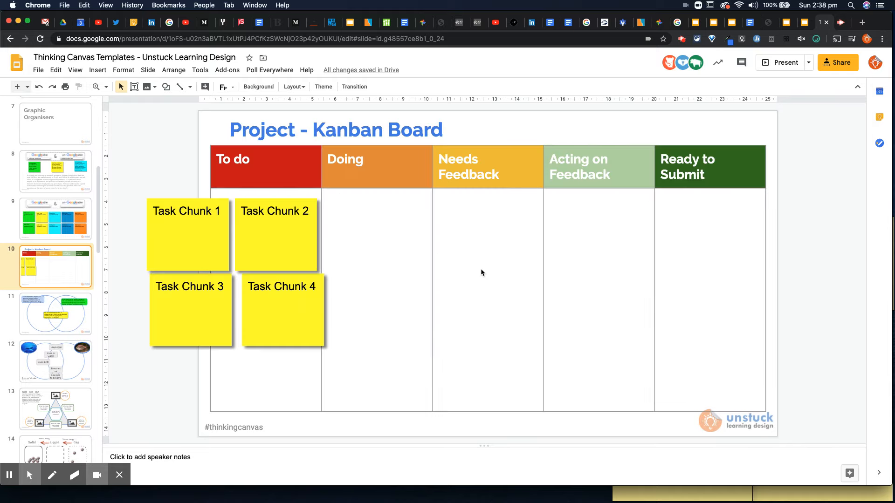
pyautogui.moveTo(475, 271)
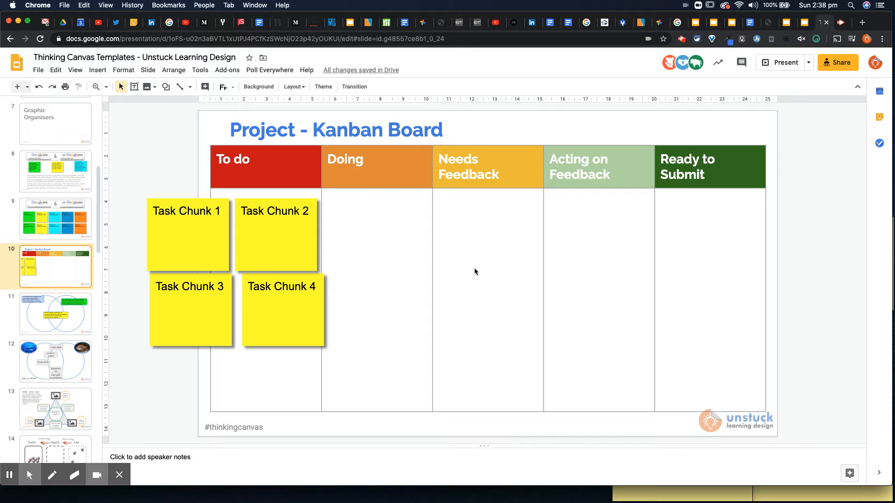
pyautogui.moveTo(473, 159)
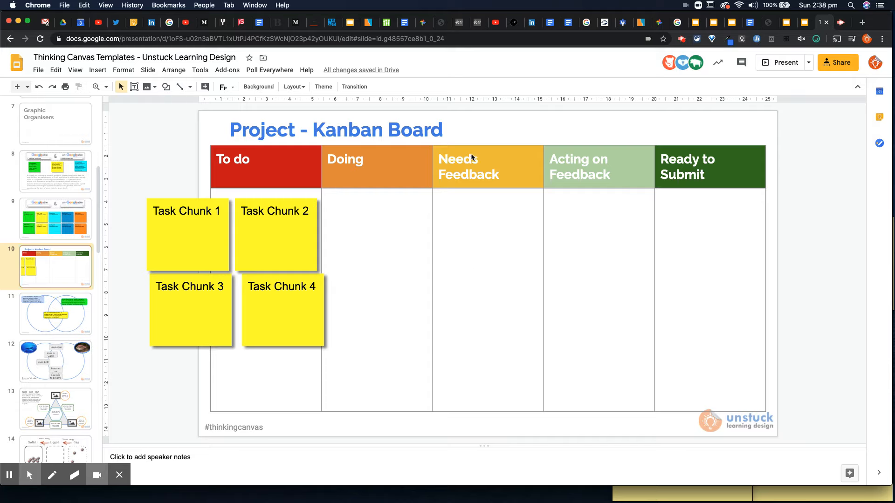
pyautogui.moveTo(708, 169)
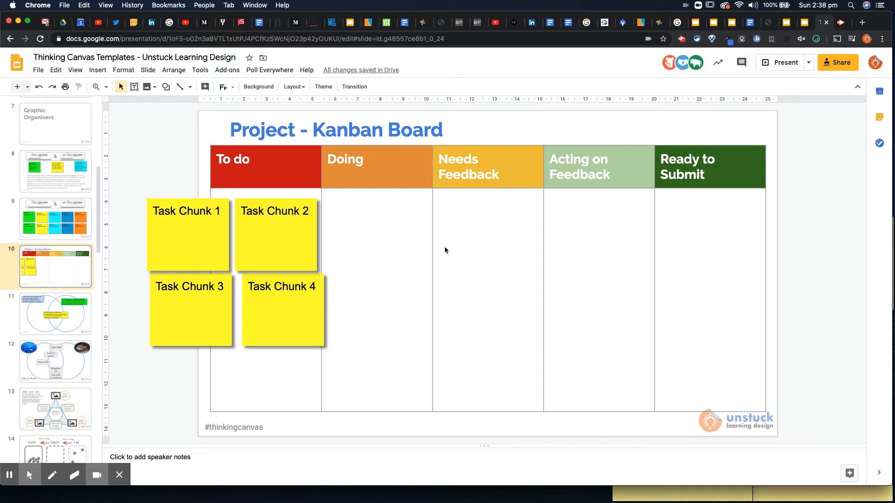
pyautogui.moveTo(223, 206)
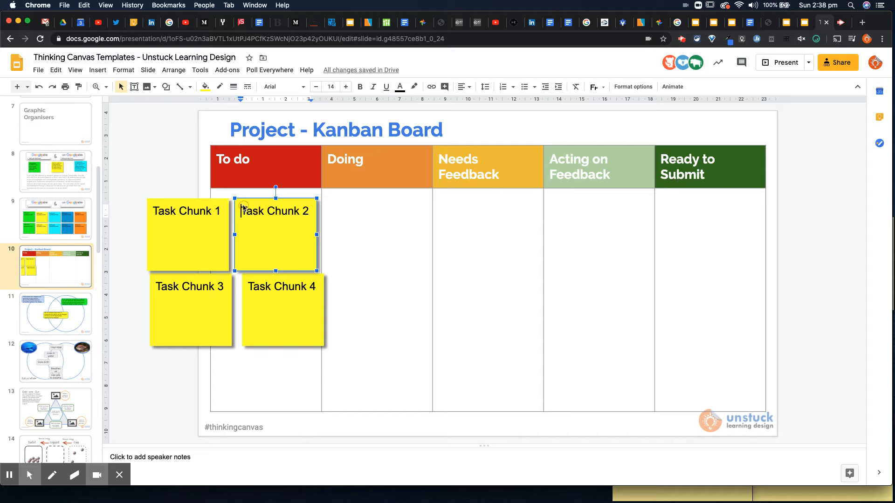
pyautogui.click(262, 210)
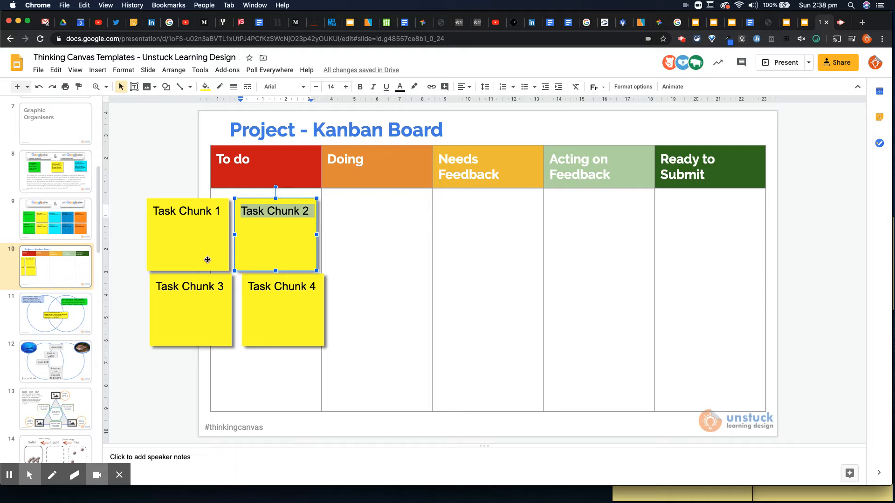
pyautogui.moveTo(186, 286)
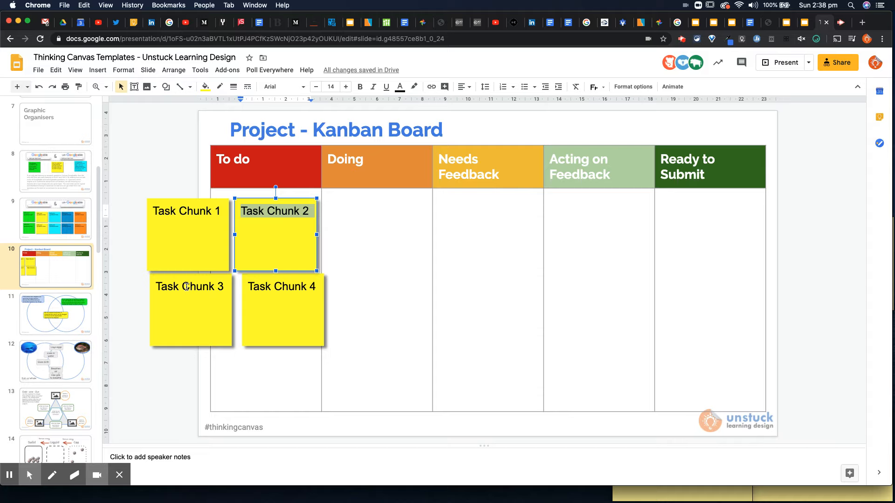
pyautogui.click(188, 210)
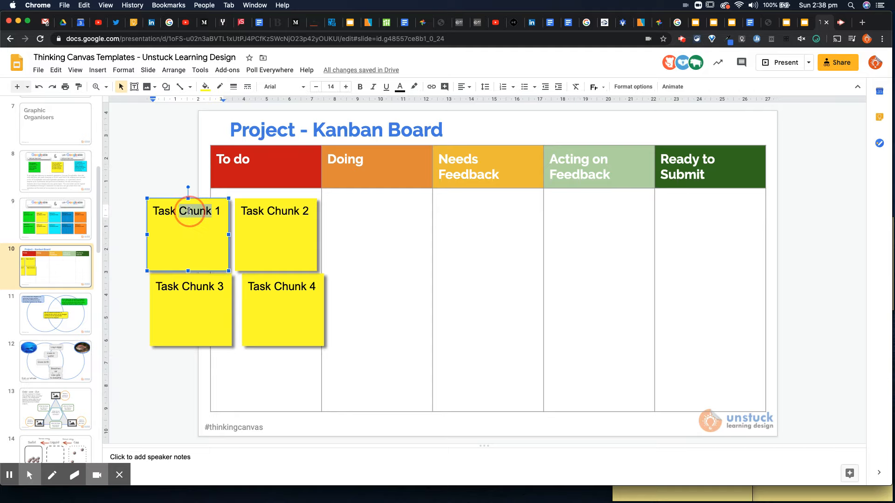
pyautogui.click(190, 311)
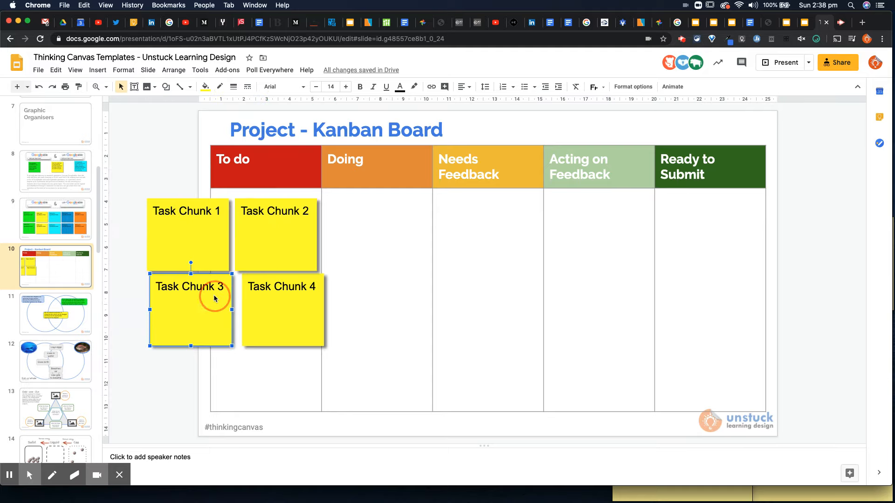
pyautogui.click(288, 328)
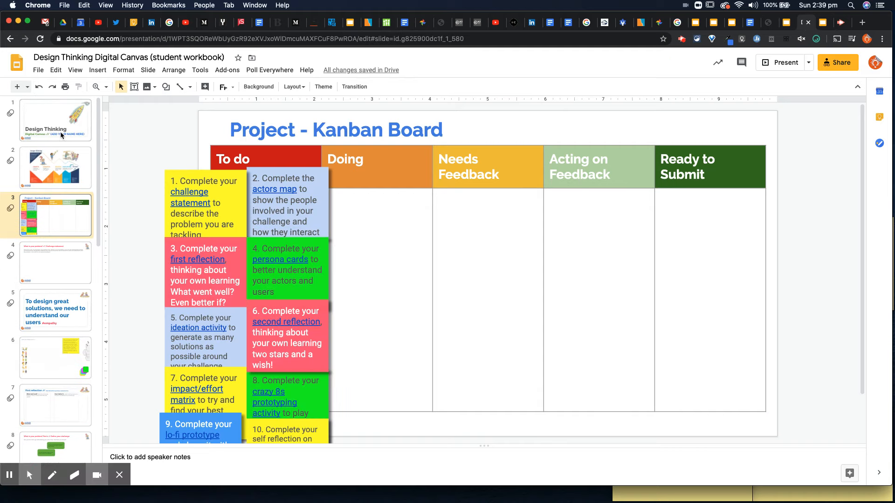
# Step: Go from the workbook's title slide to the design thinking stages overview slide
pyautogui.click(55, 119)
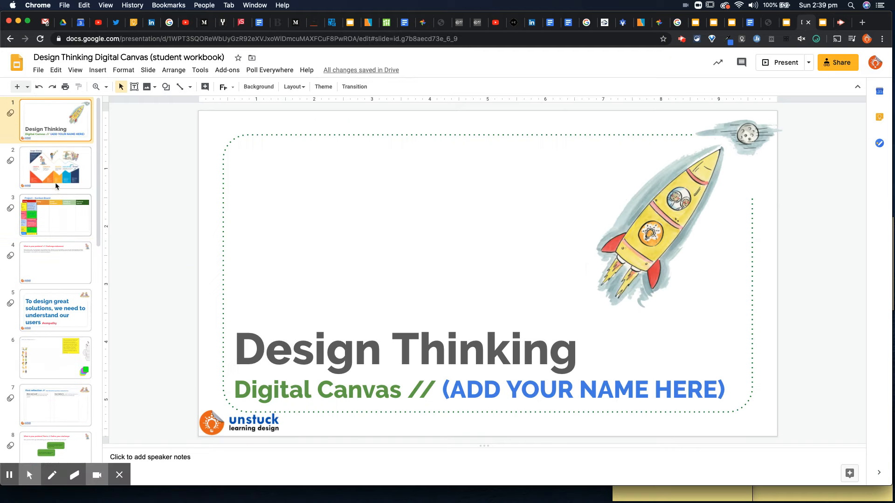
pyautogui.click(55, 166)
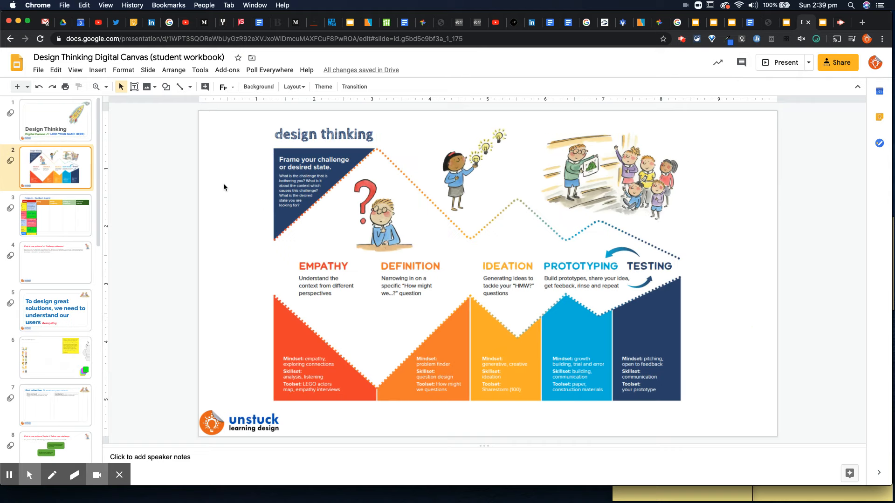
pyautogui.moveTo(373, 219)
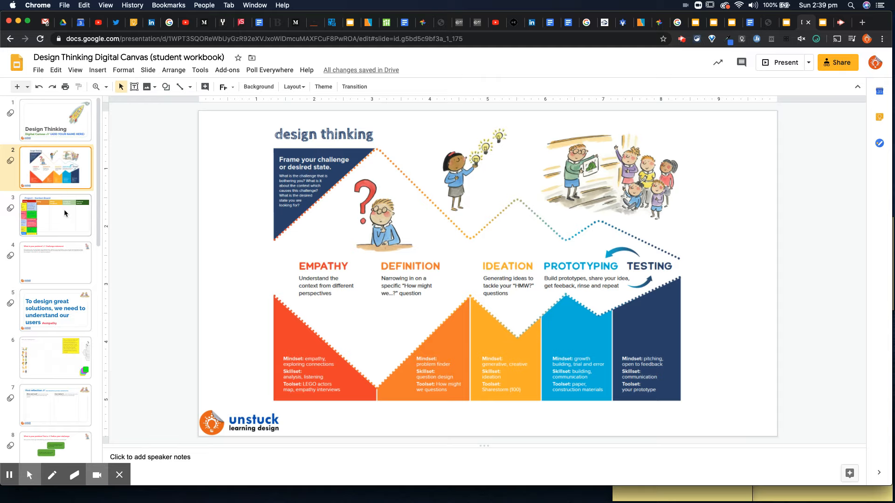
# Step: On the numbered Kanban board, drag task note 1 from To do into the Doing column
pyautogui.click(55, 216)
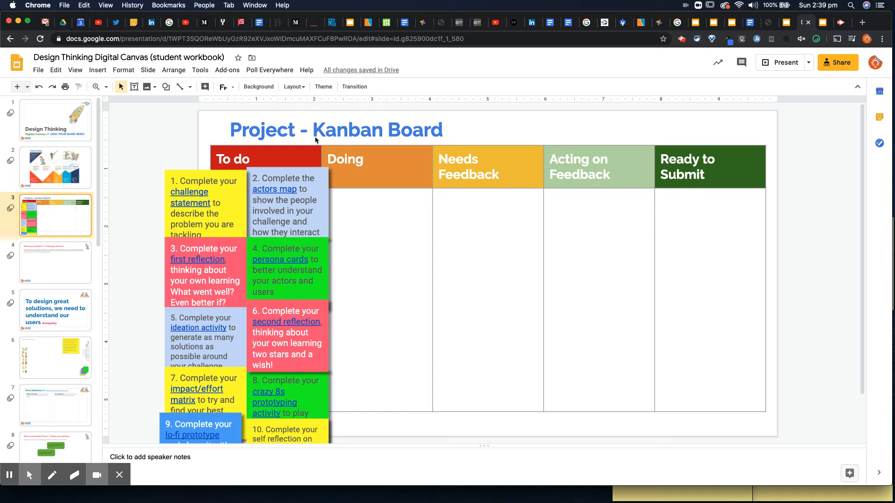
pyautogui.moveTo(243, 180)
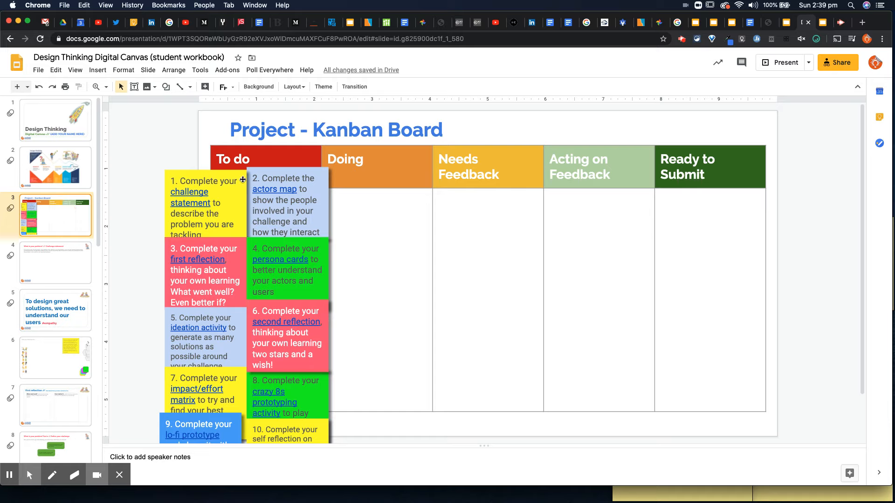
pyautogui.click(286, 205)
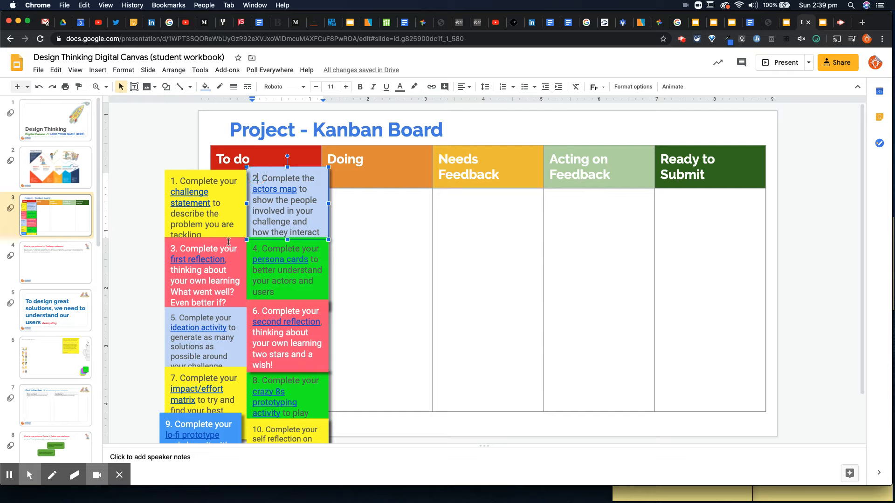
pyautogui.click(286, 337)
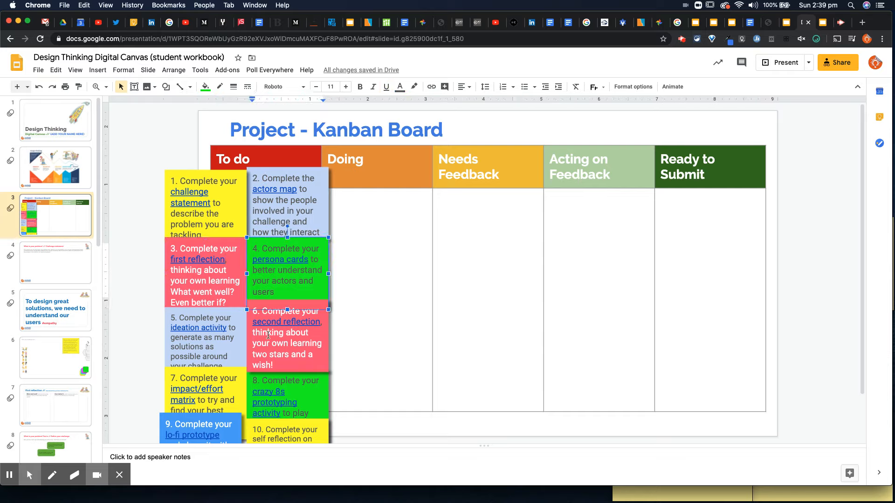
pyautogui.click(205, 205)
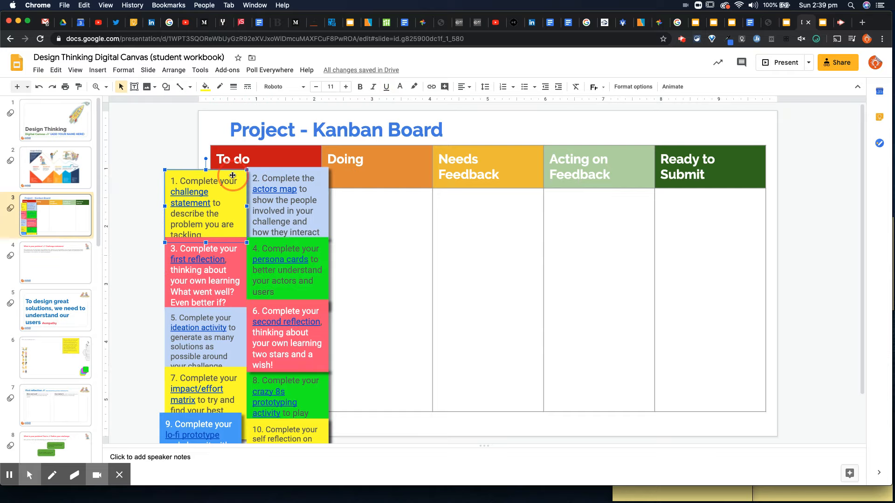
pyautogui.click(419, 192)
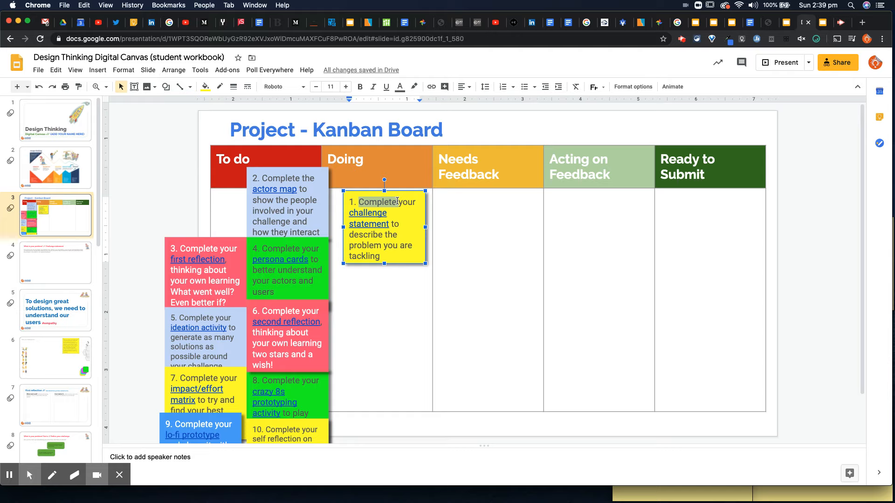
# Step: Link task note 1's text to Slide 4, the challenge statement slide, via Cmd+K
pyautogui.click(430, 86)
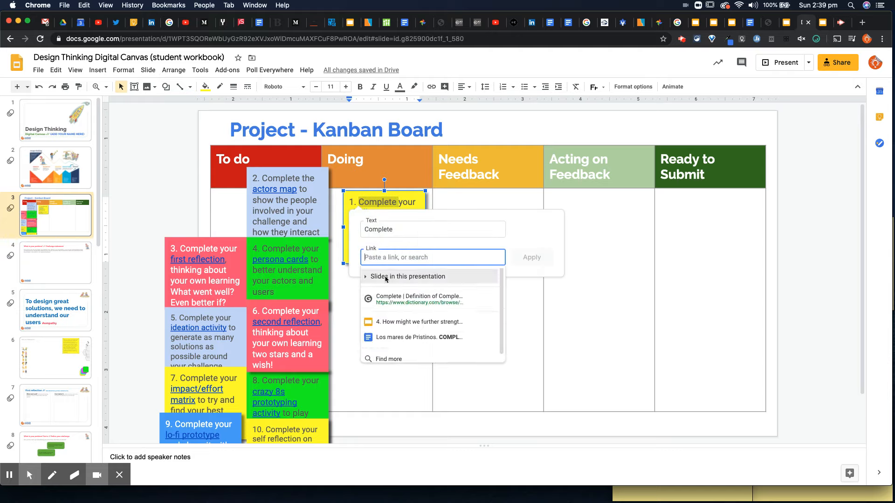
pyautogui.click(407, 276)
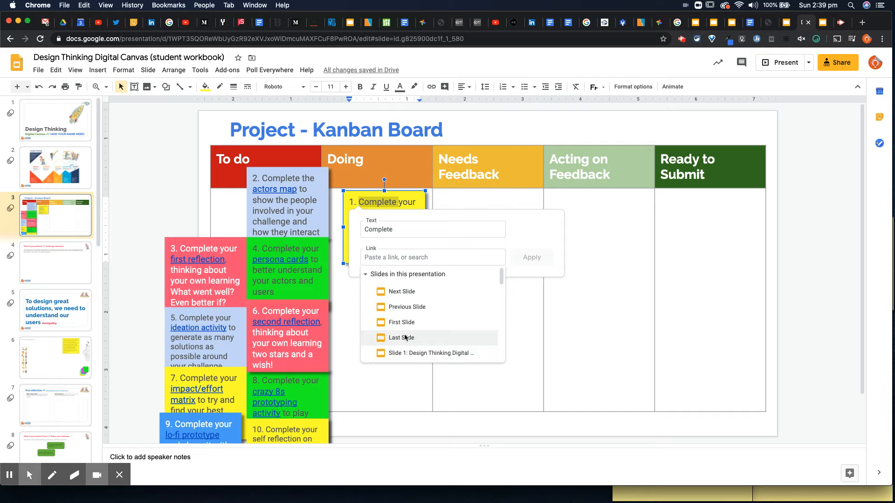
pyautogui.scroll(-3)
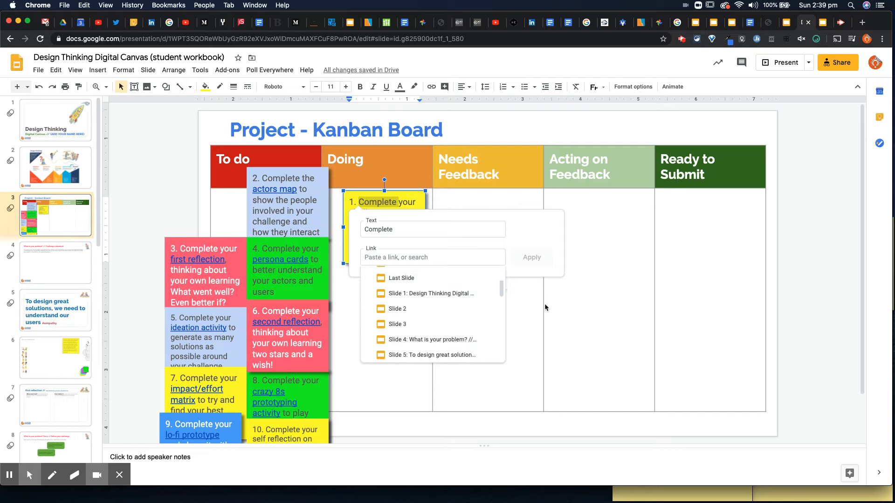
pyautogui.click(430, 339)
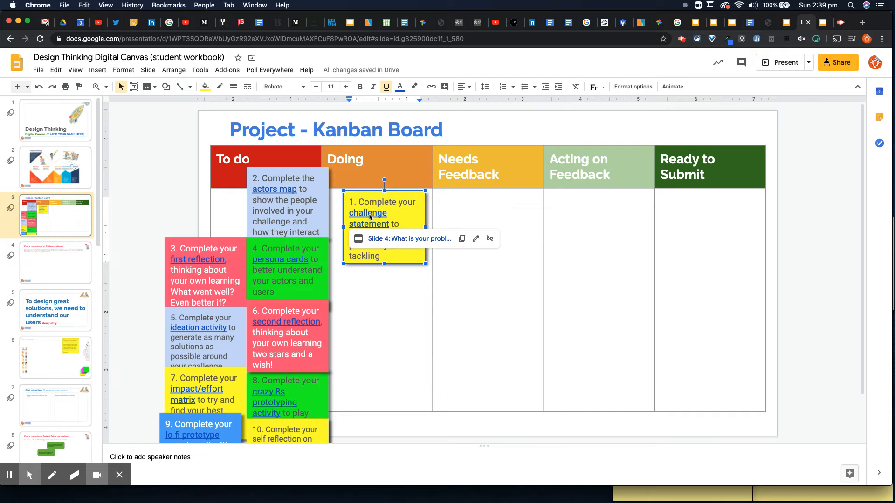
pyautogui.moveTo(391, 242)
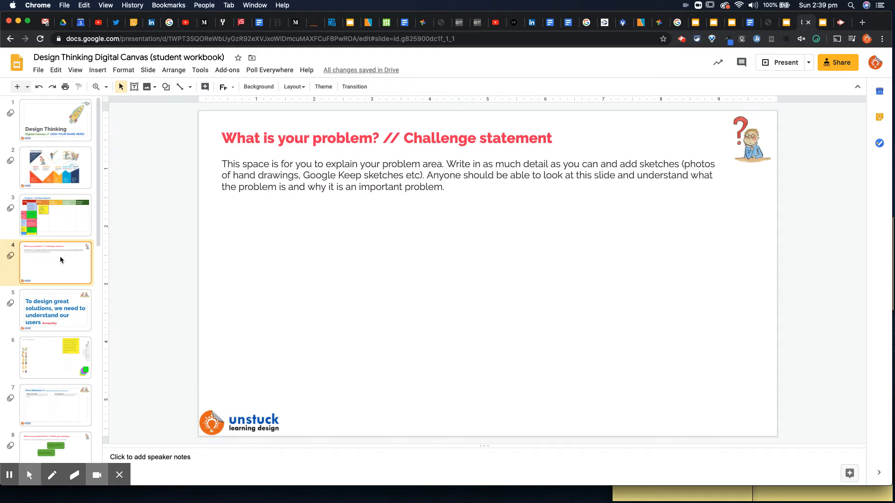
# Step: Return to the Kanban board slide and reselect task note 1
pyautogui.click(55, 216)
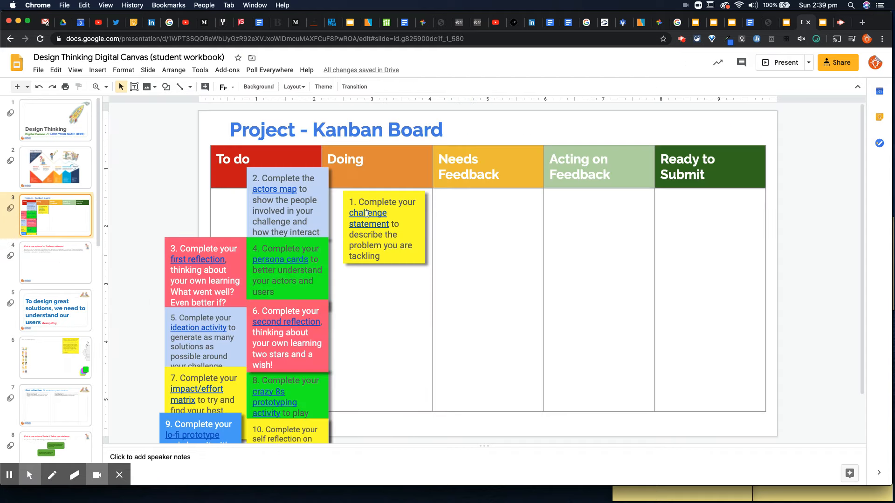
pyautogui.click(368, 218)
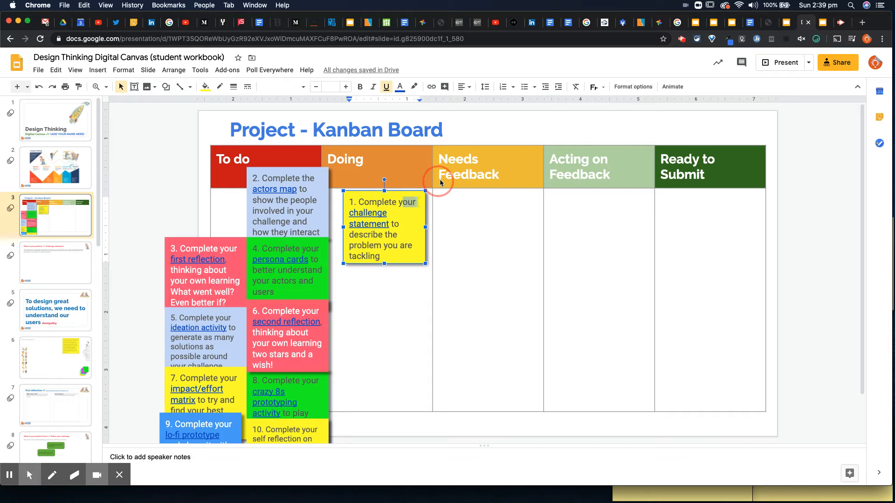
# Step: Drag task note 1 from Doing into the Needs Feedback column
pyautogui.click(408, 183)
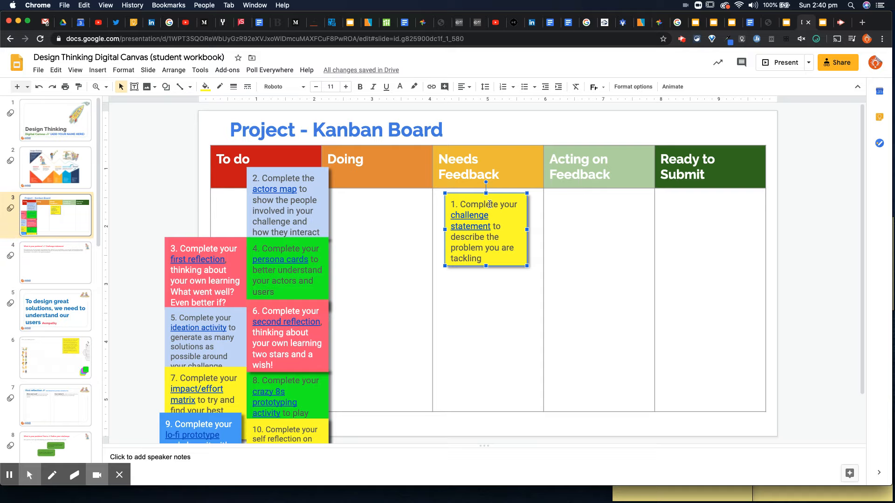
# Step: Comment on task note 1, +mentioning collaborator fabienn and asking 'can you' for feedback
pyautogui.click(97, 69)
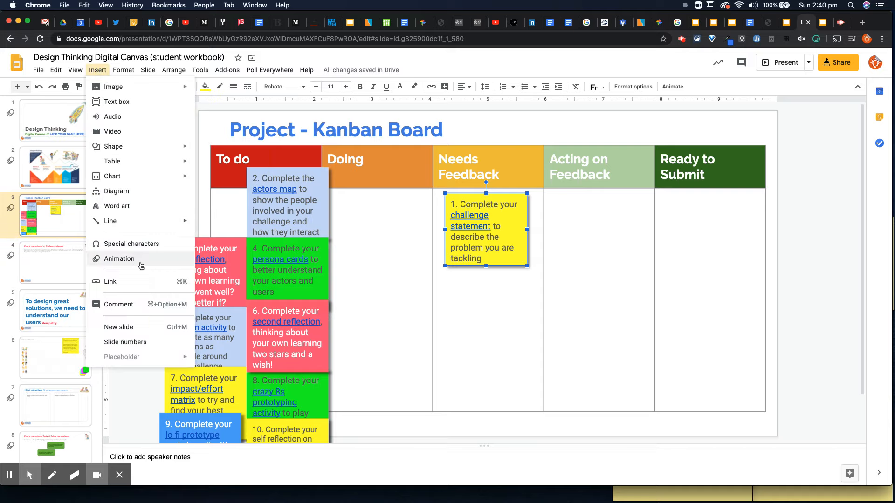
pyautogui.click(119, 304)
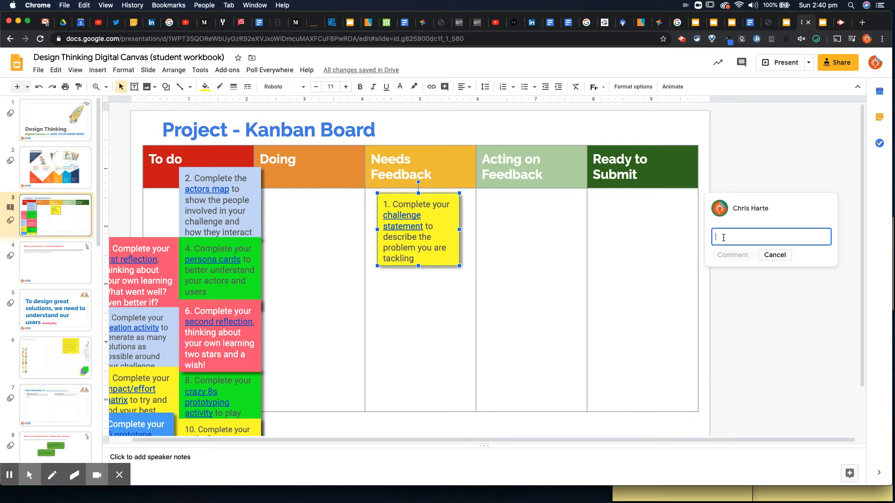
pyautogui.write('+fabienn')
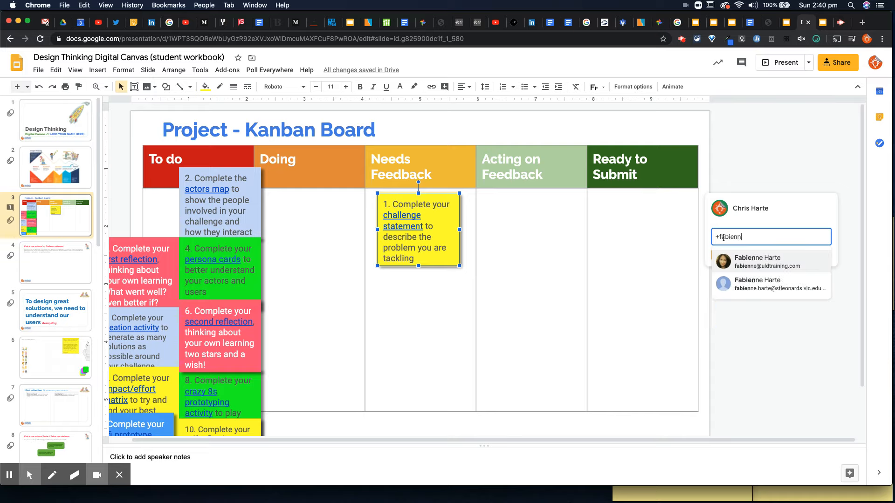
pyautogui.click(757, 261)
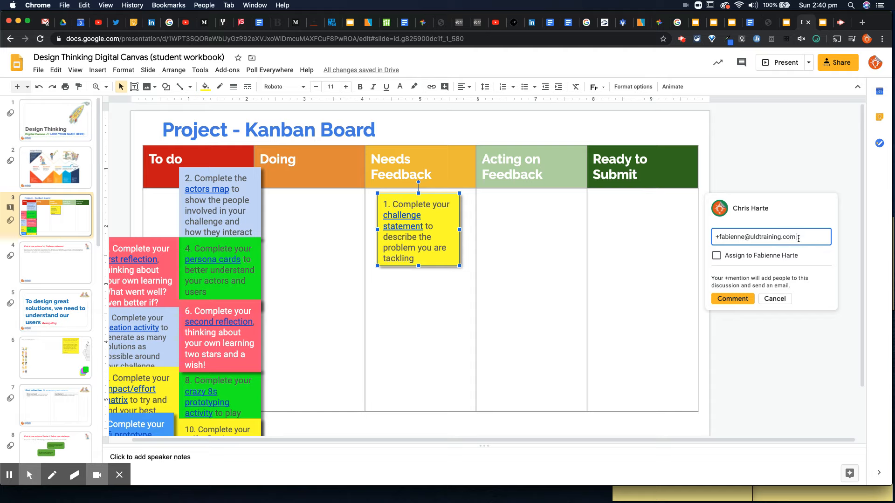
pyautogui.write('can you give me some feedback please?')
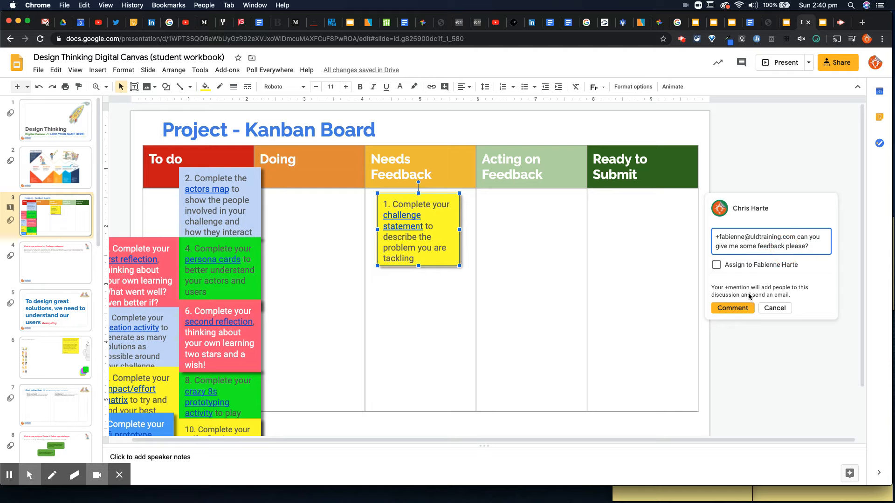
pyautogui.moveTo(733, 308)
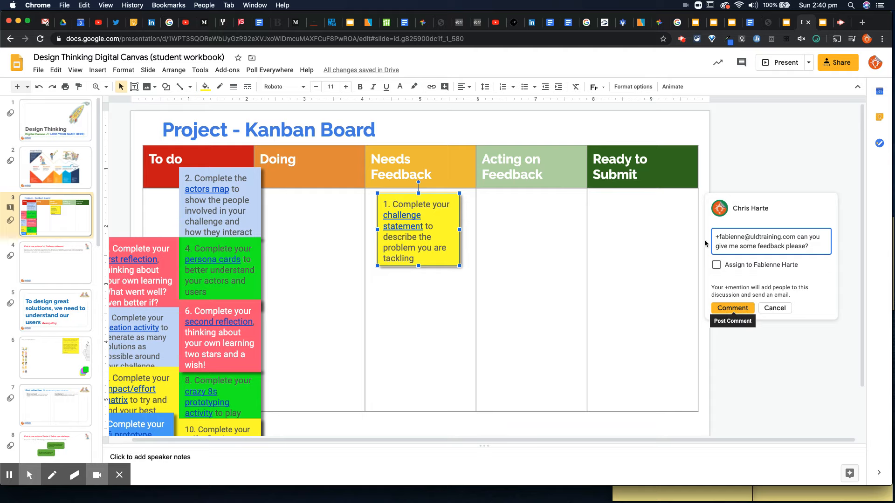
pyautogui.moveTo(611, 273)
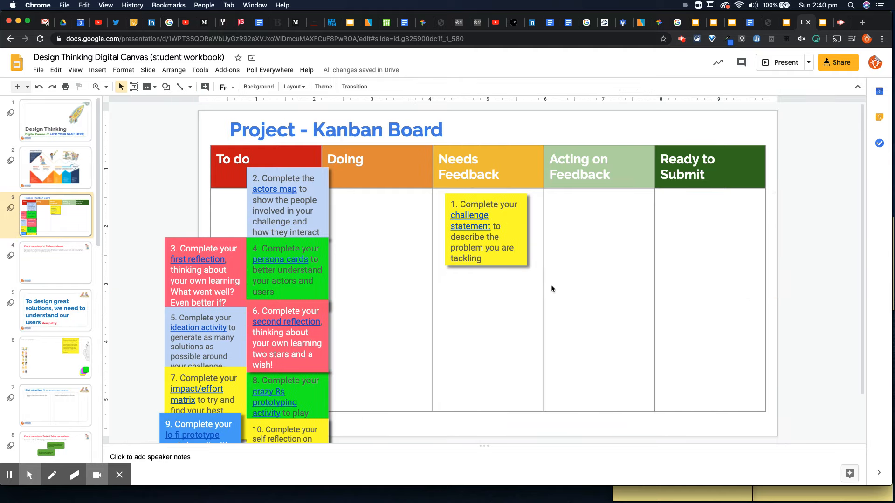
# Step: Drag note 1 to Ready to Submit and note 3 into Doing
pyautogui.click(484, 228)
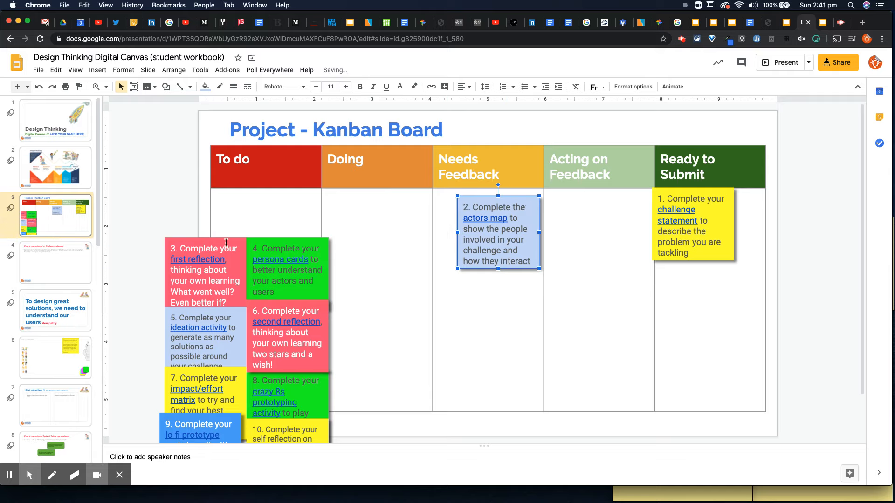
pyautogui.click(204, 275)
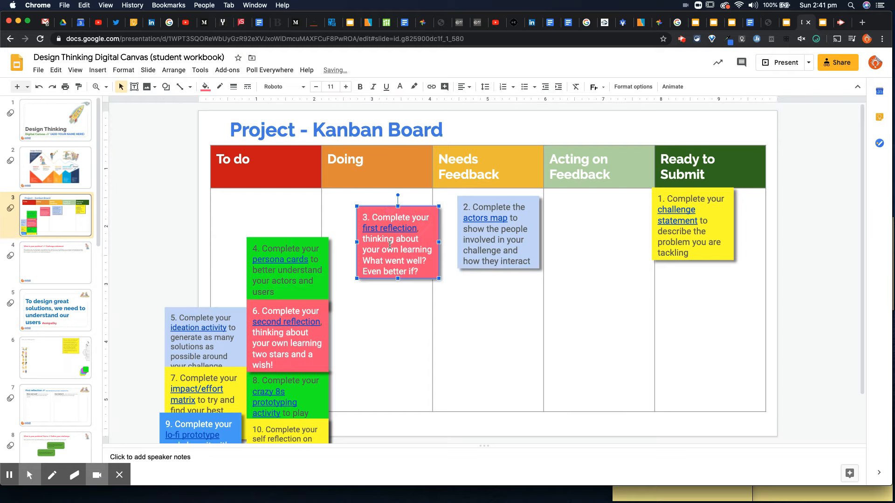
pyautogui.moveTo(537, 313)
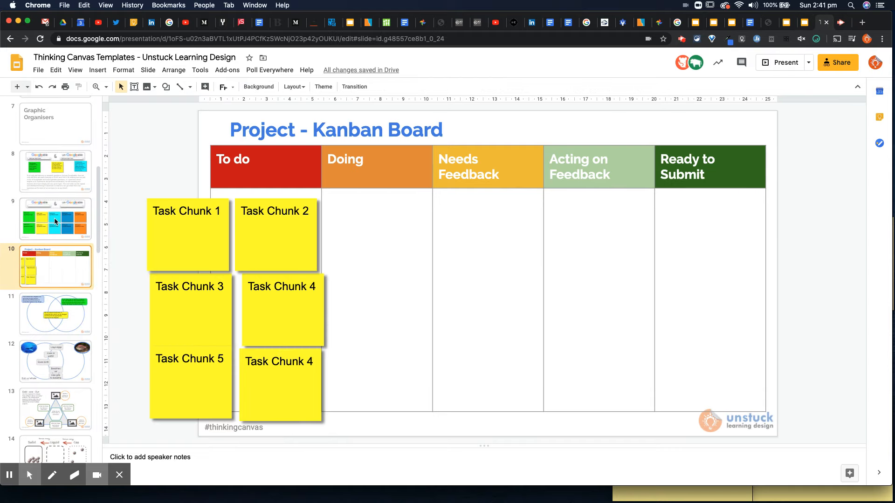
# Step: Browse the Thinking Canvas Templates filmstrip and open the final Acknowledgements slide 32
pyautogui.click(55, 218)
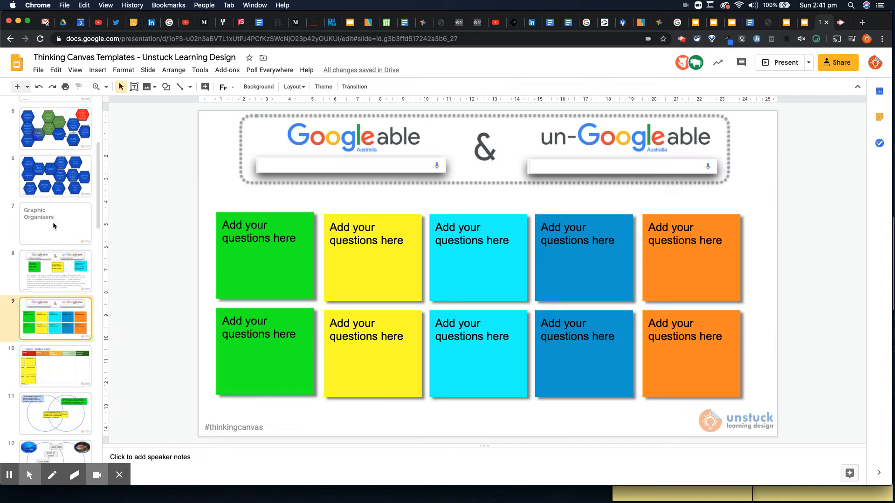
pyautogui.scroll(-3)
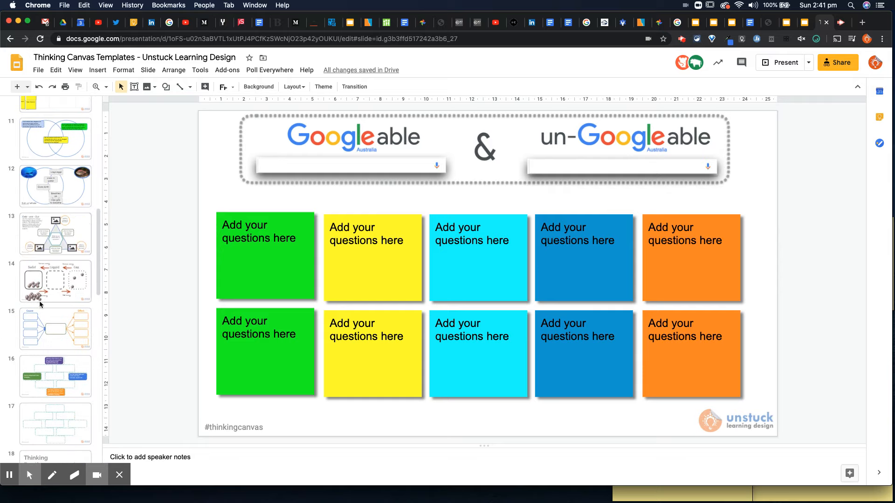
pyautogui.scroll(-3)
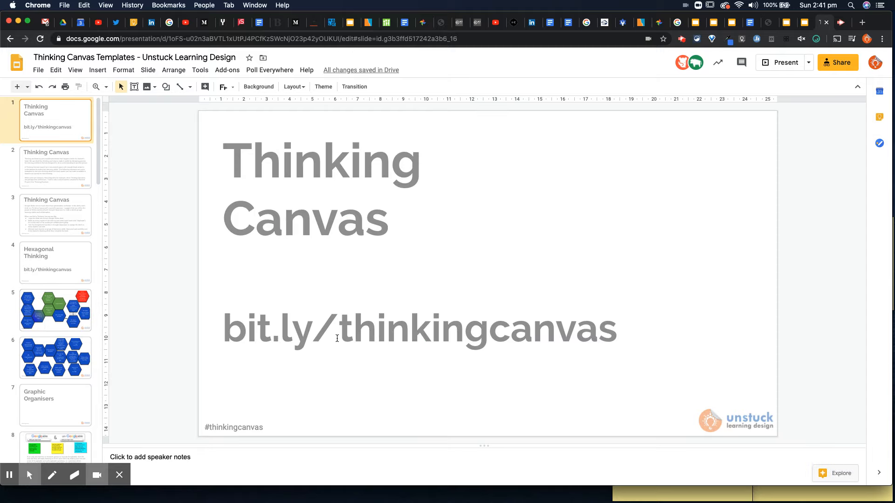
pyautogui.scroll(-3)
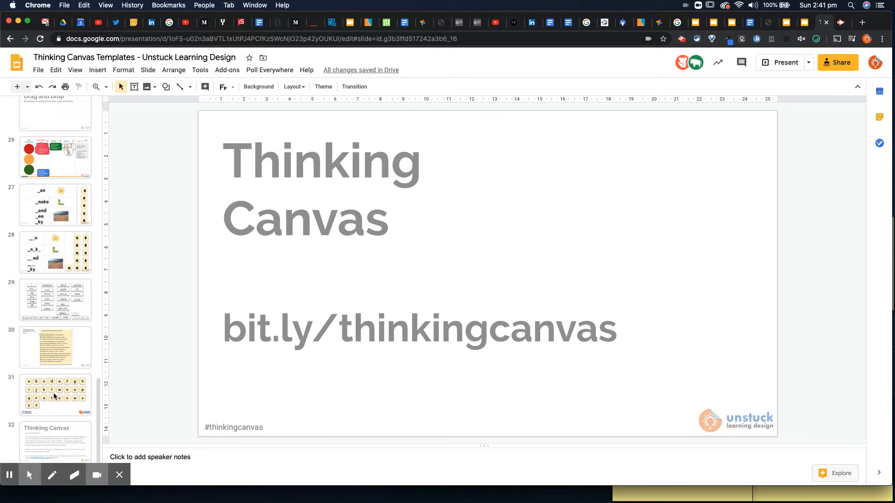
pyautogui.click(55, 442)
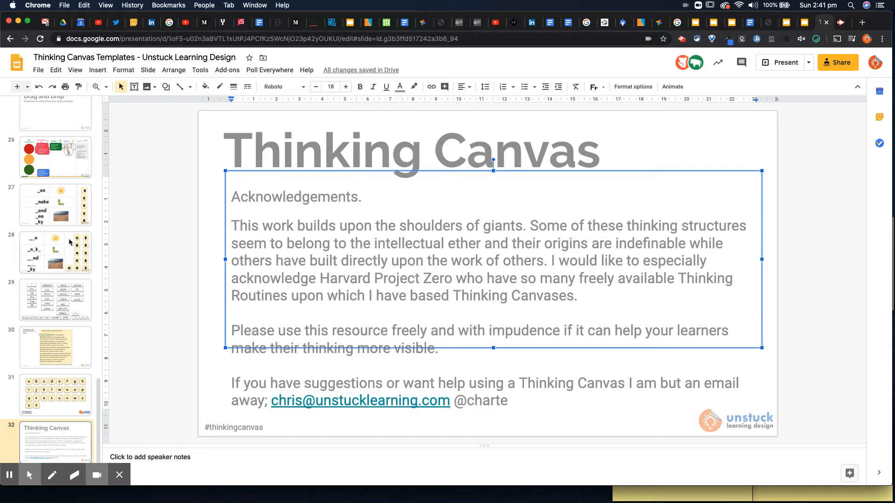
pyautogui.scroll(3)
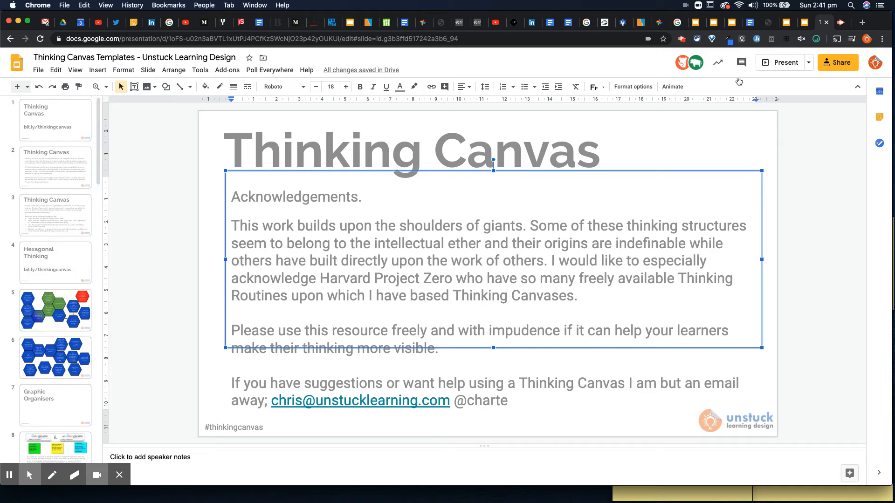
pyautogui.moveTo(682, 43)
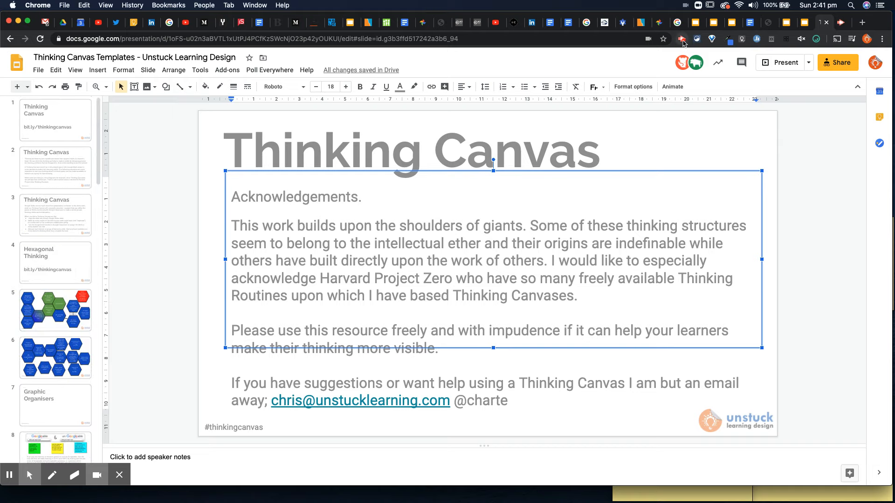